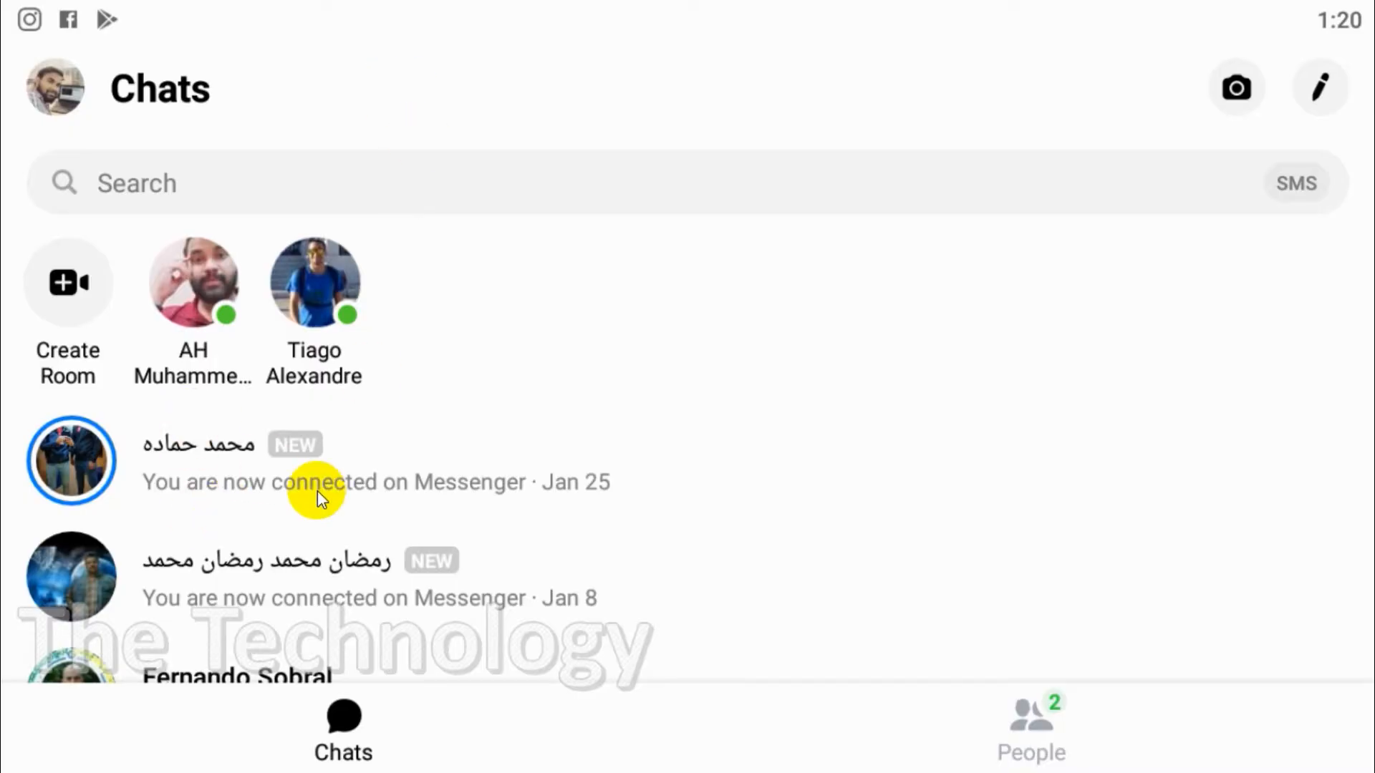
# - Bring up the Block options for the first conversation in the Chats list
pyautogui.scroll(-3)
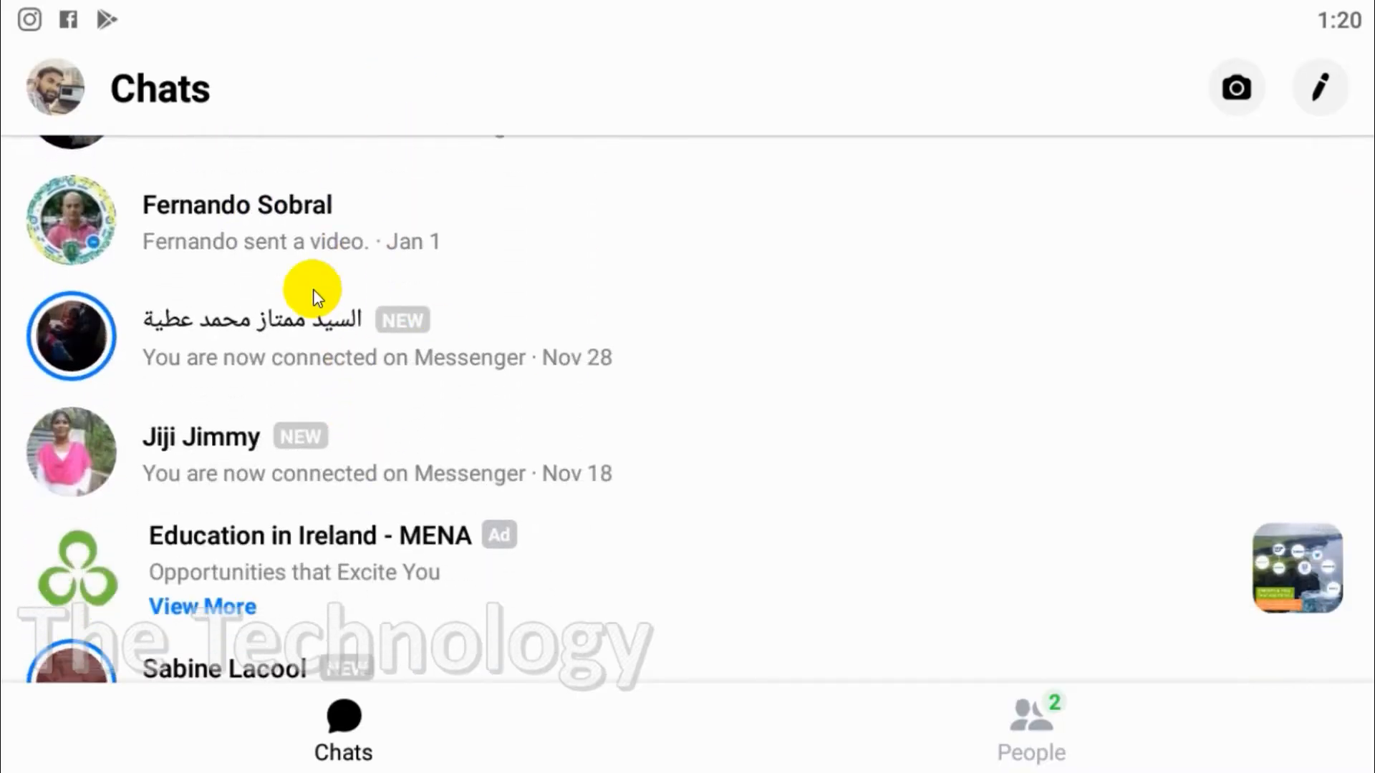
pyautogui.scroll(-3)
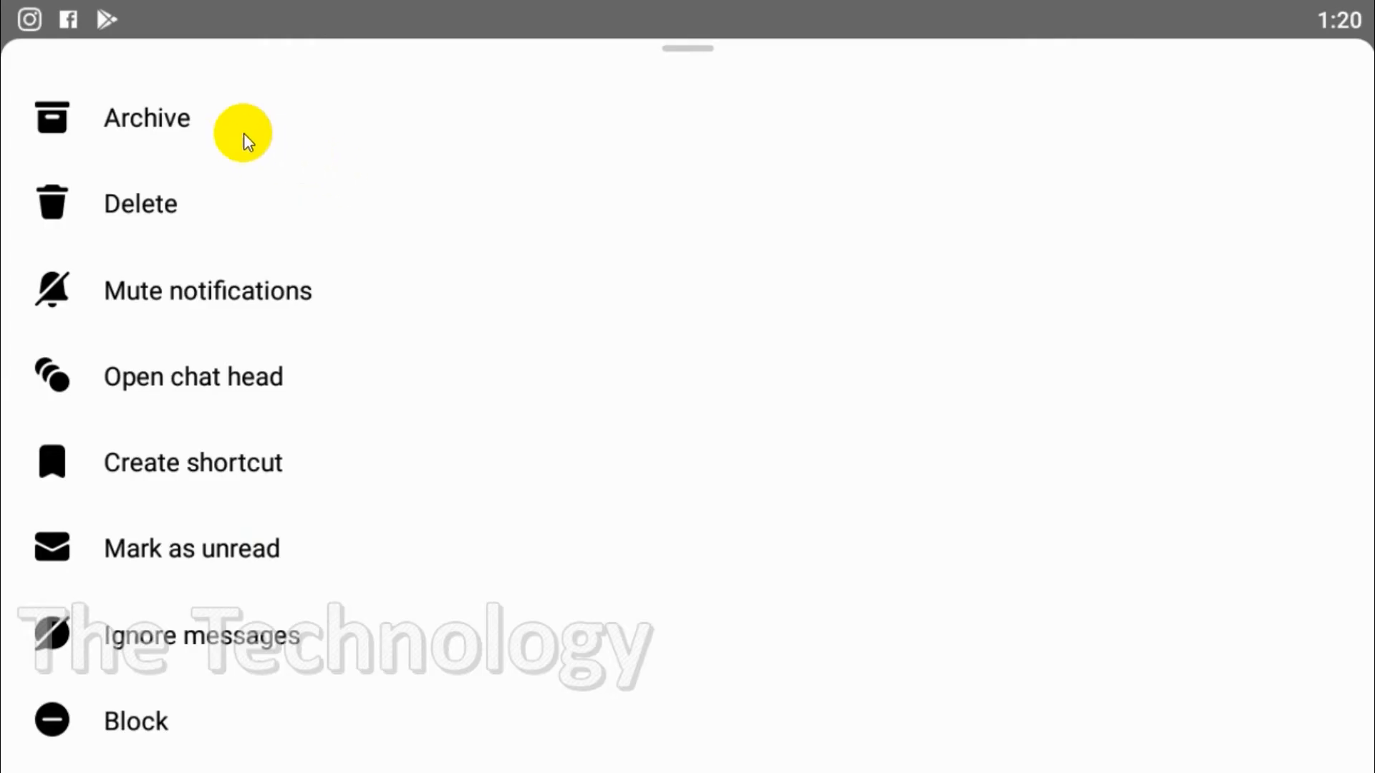
pyautogui.moveTo(232, 195)
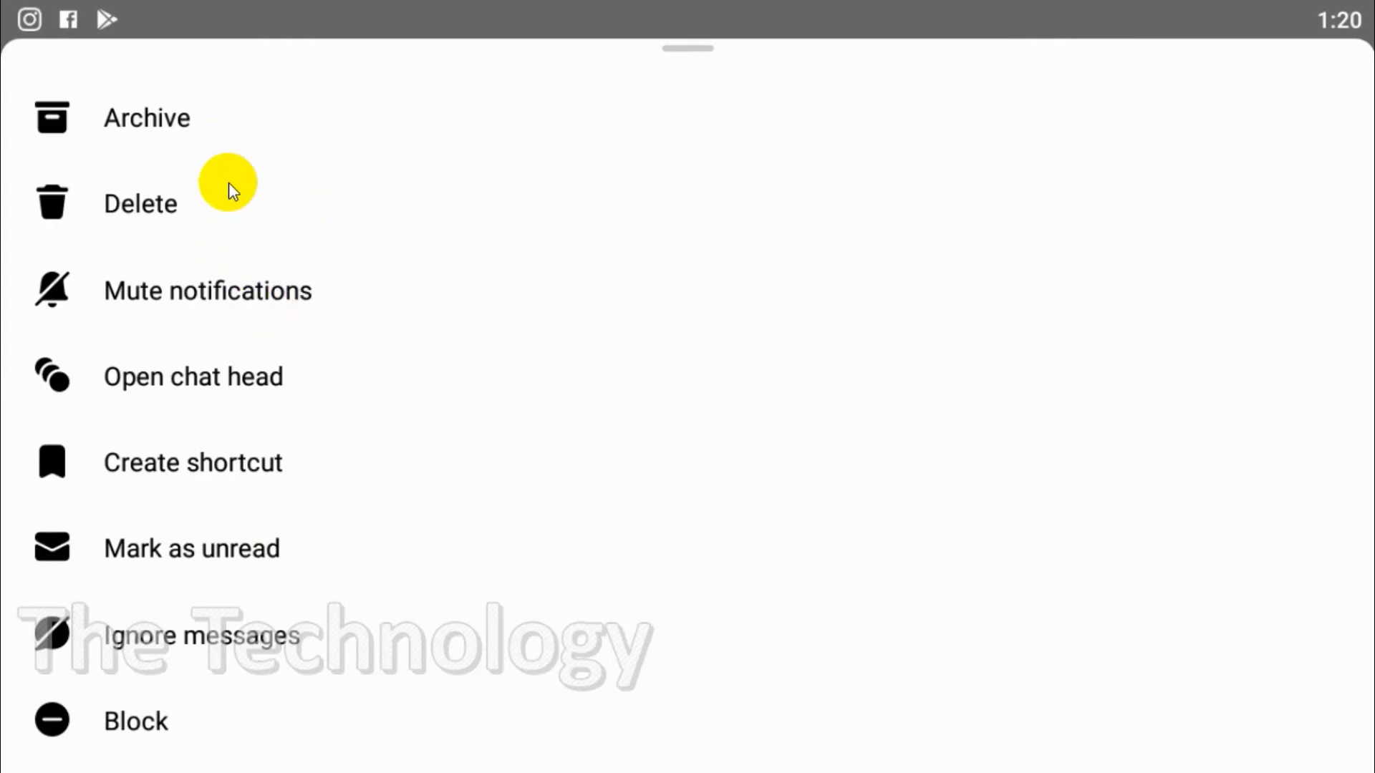
pyautogui.moveTo(207, 630)
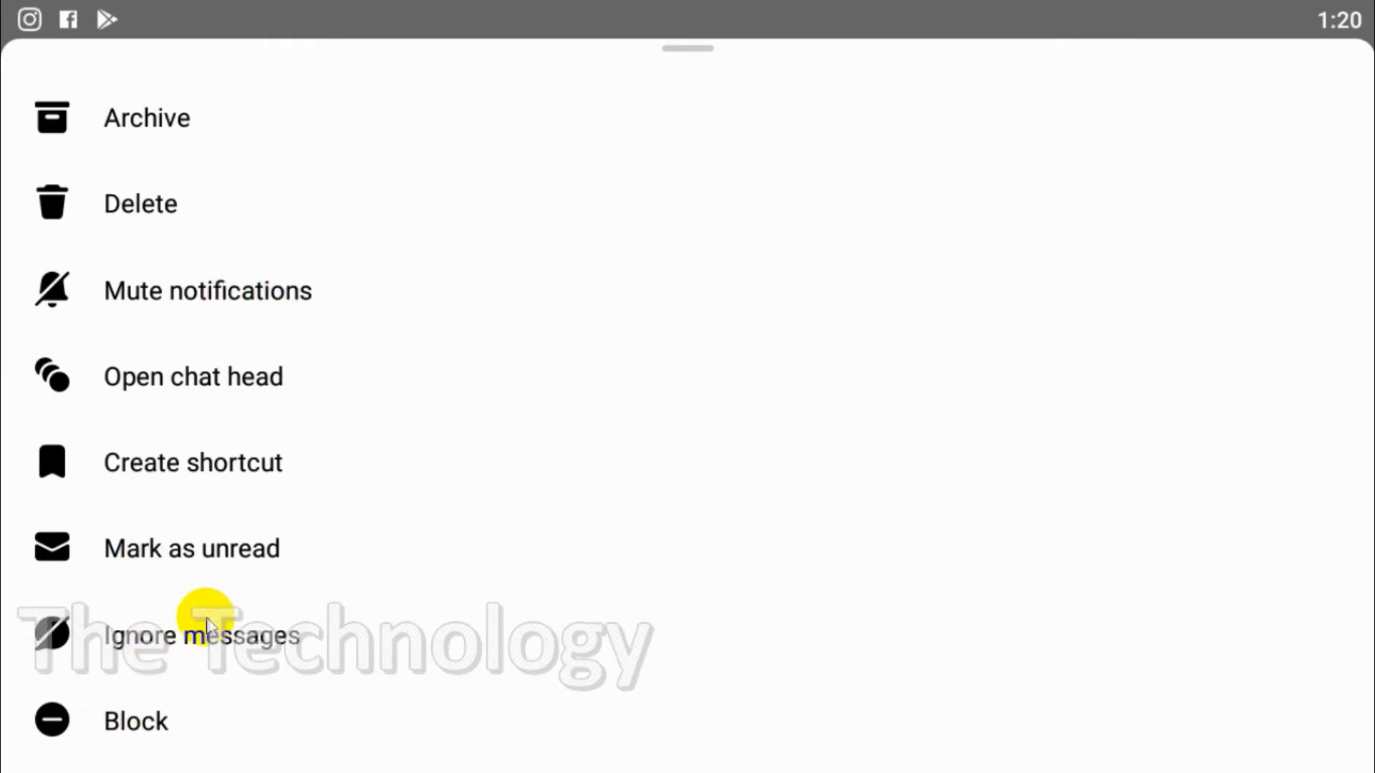
pyautogui.click(135, 740)
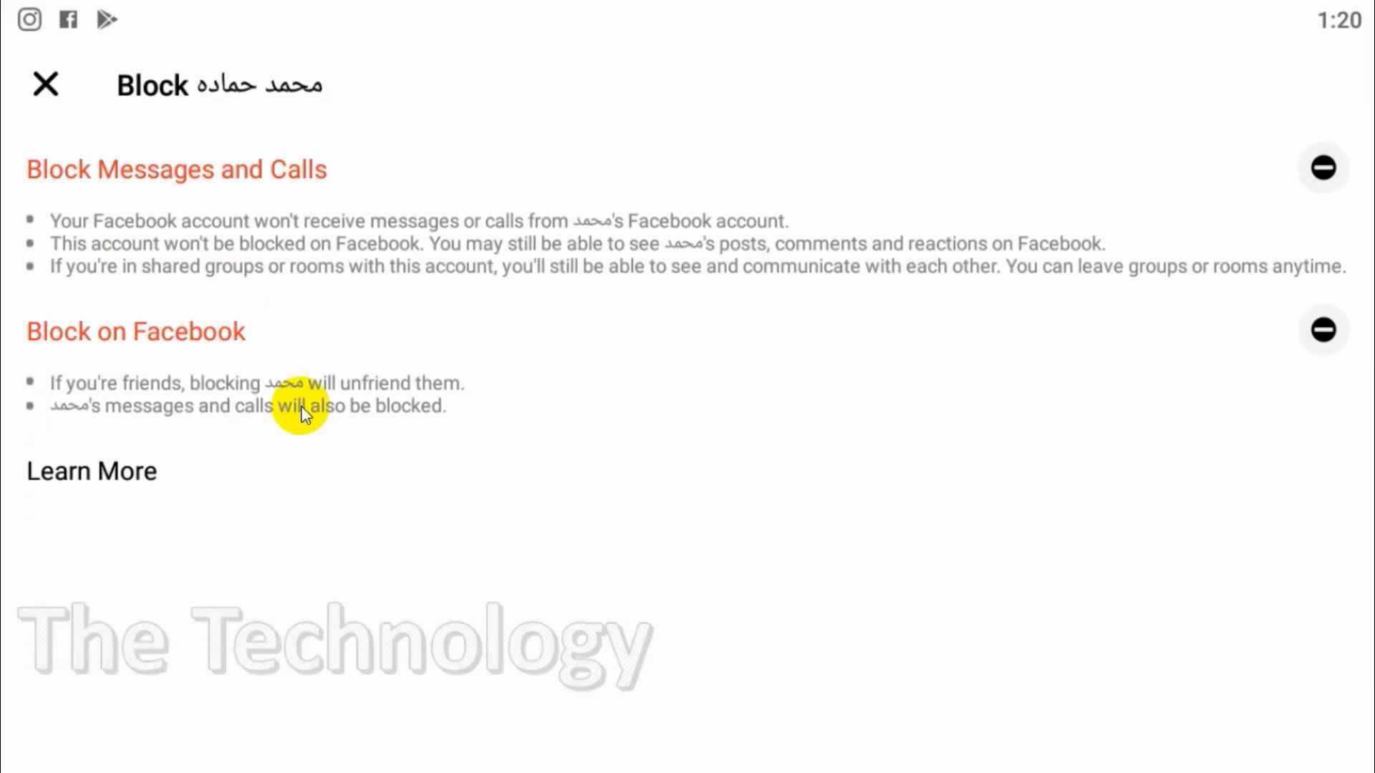
pyautogui.moveTo(71, 221)
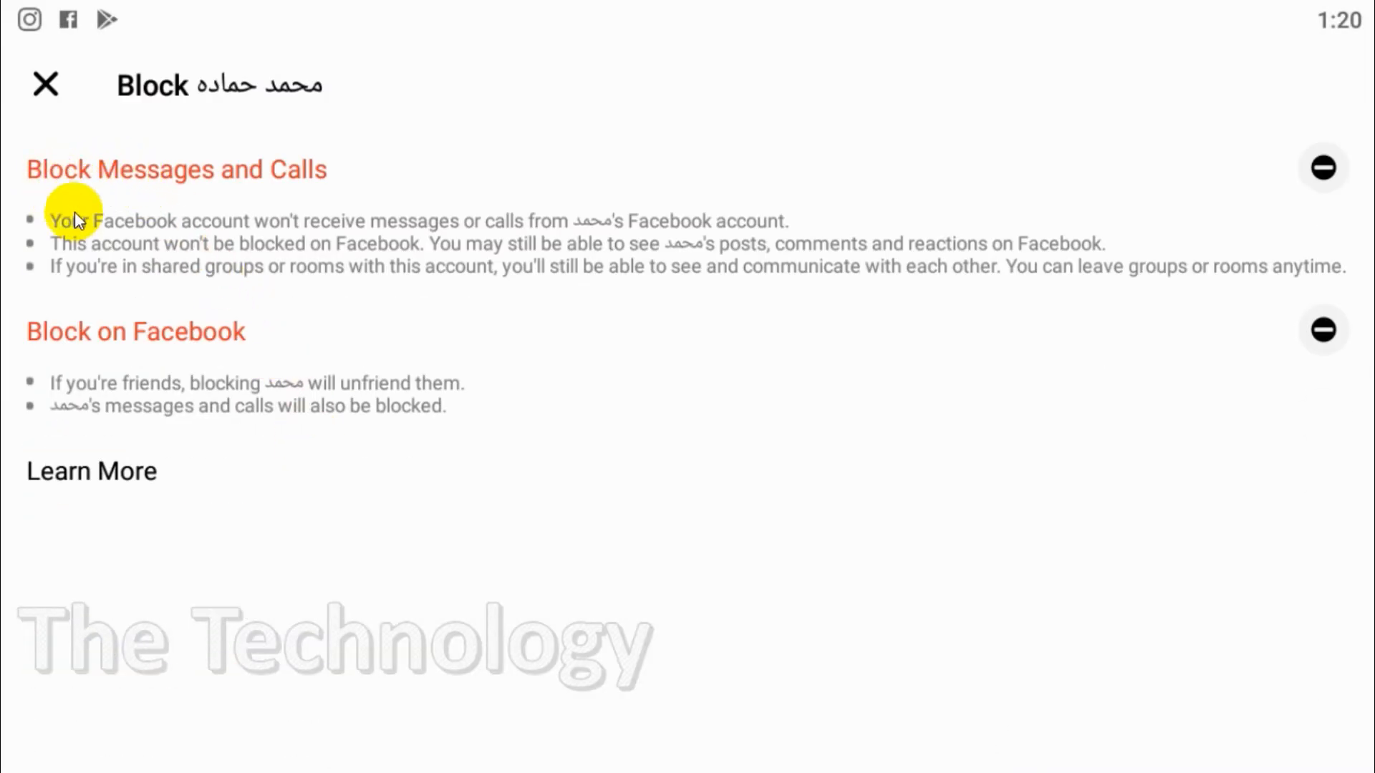
pyautogui.moveTo(365, 232)
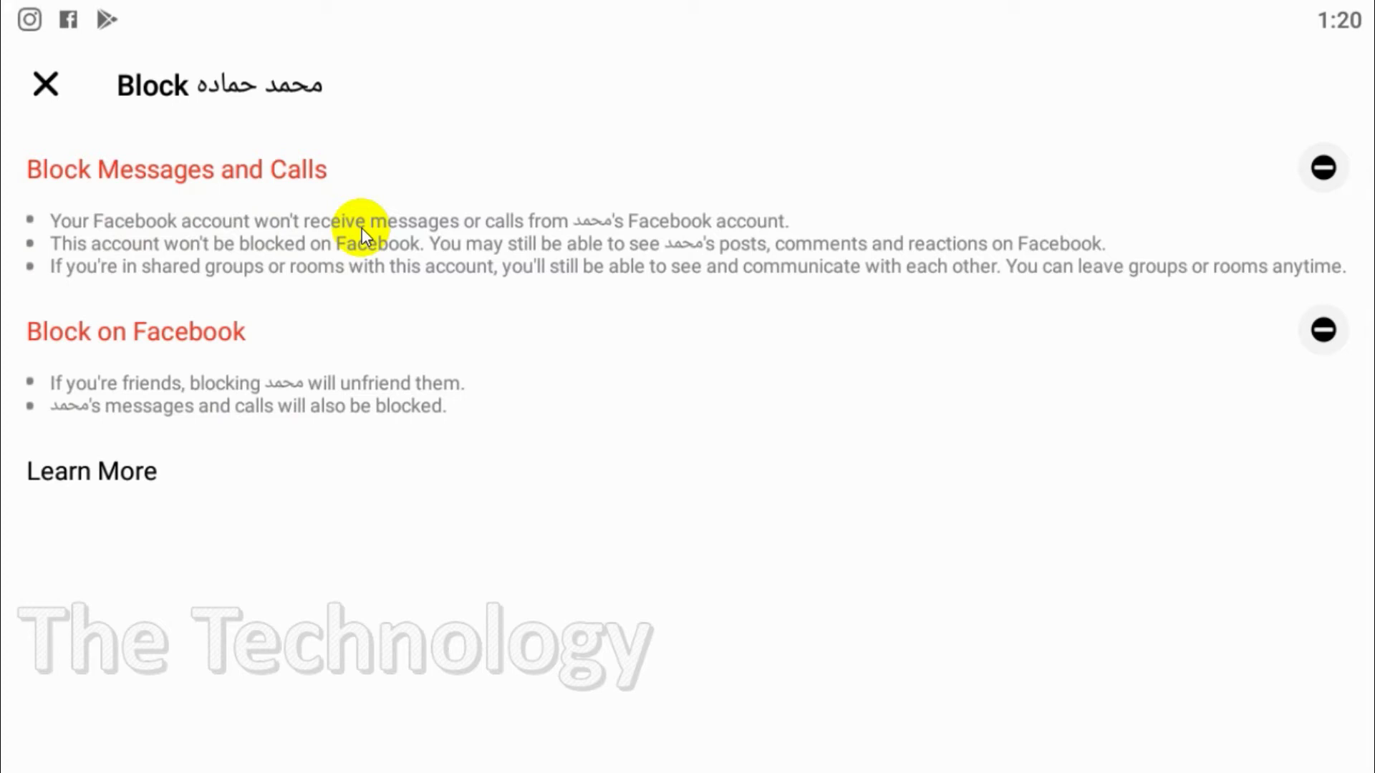
pyautogui.moveTo(852, 219)
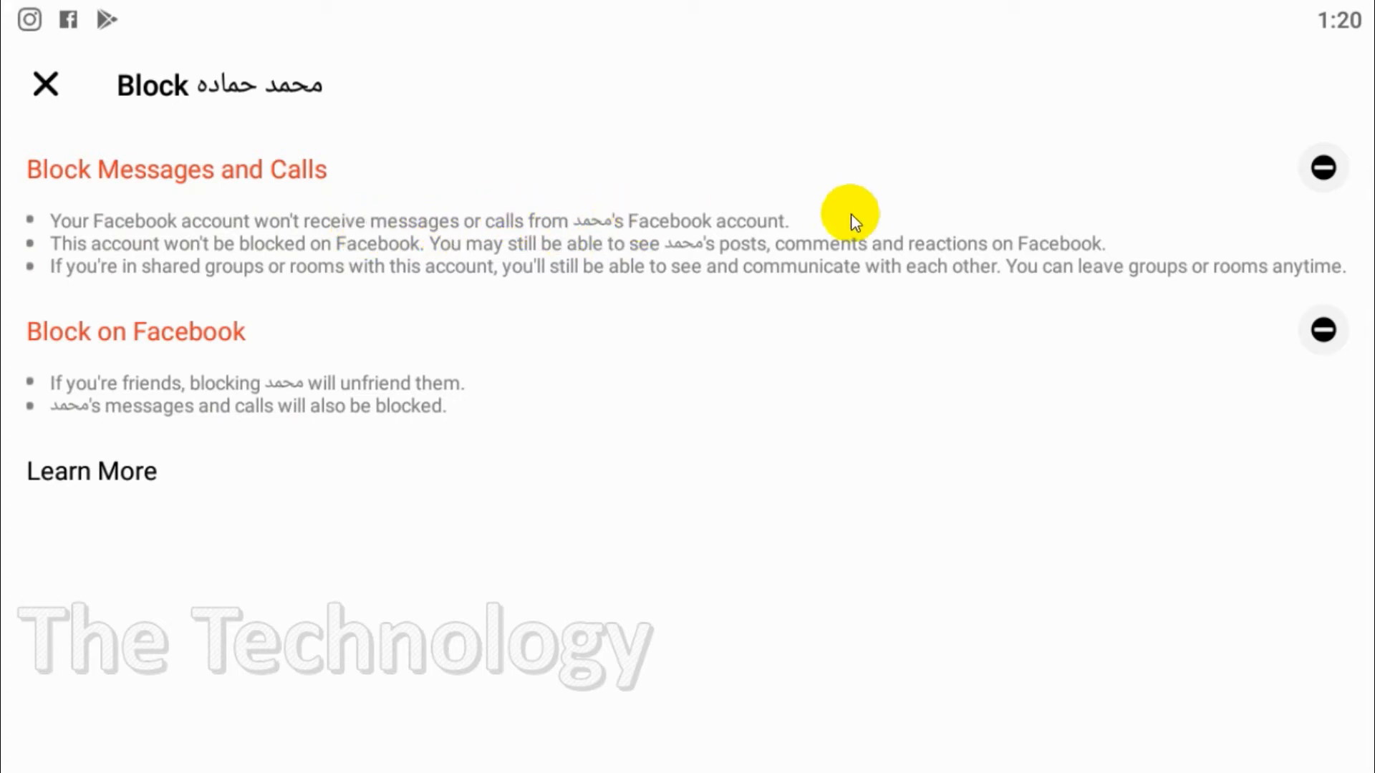
pyautogui.moveTo(362, 250)
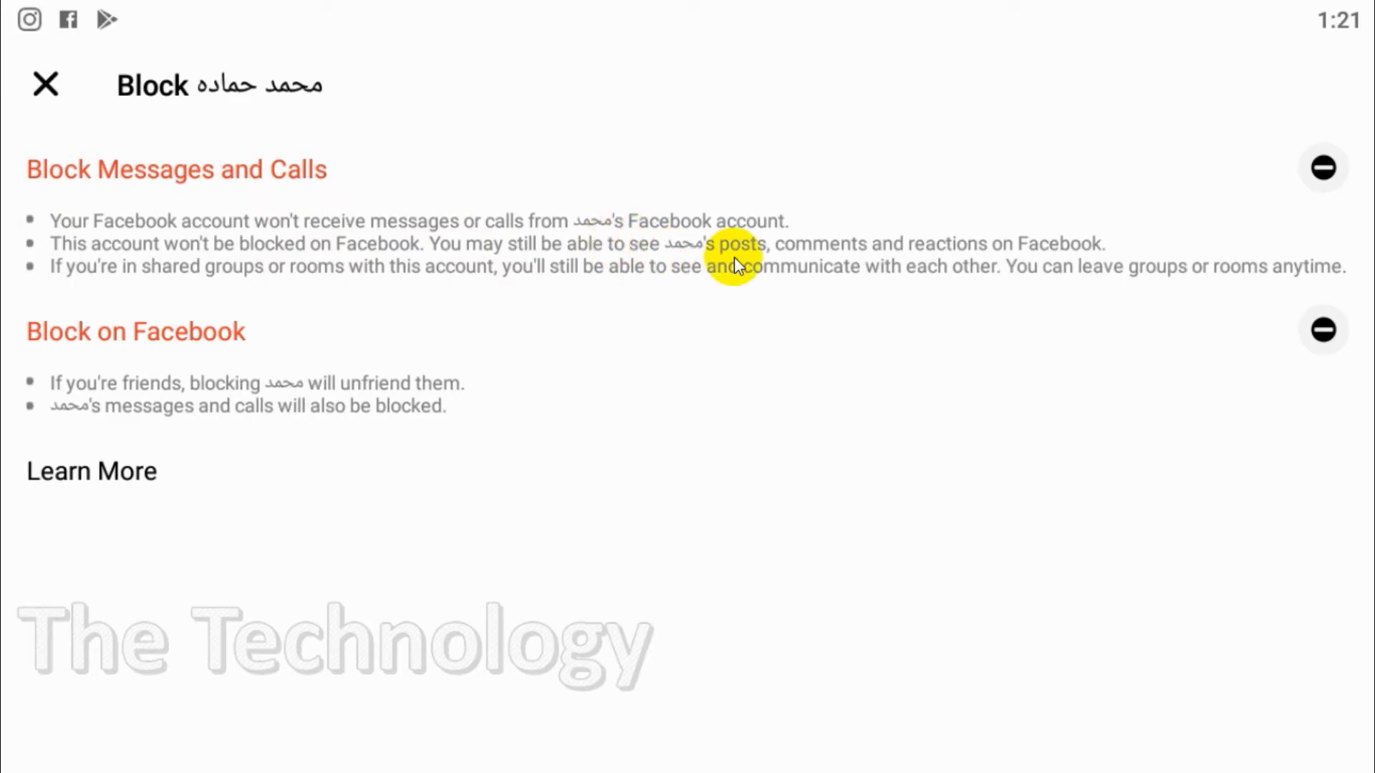
pyautogui.moveTo(178, 286)
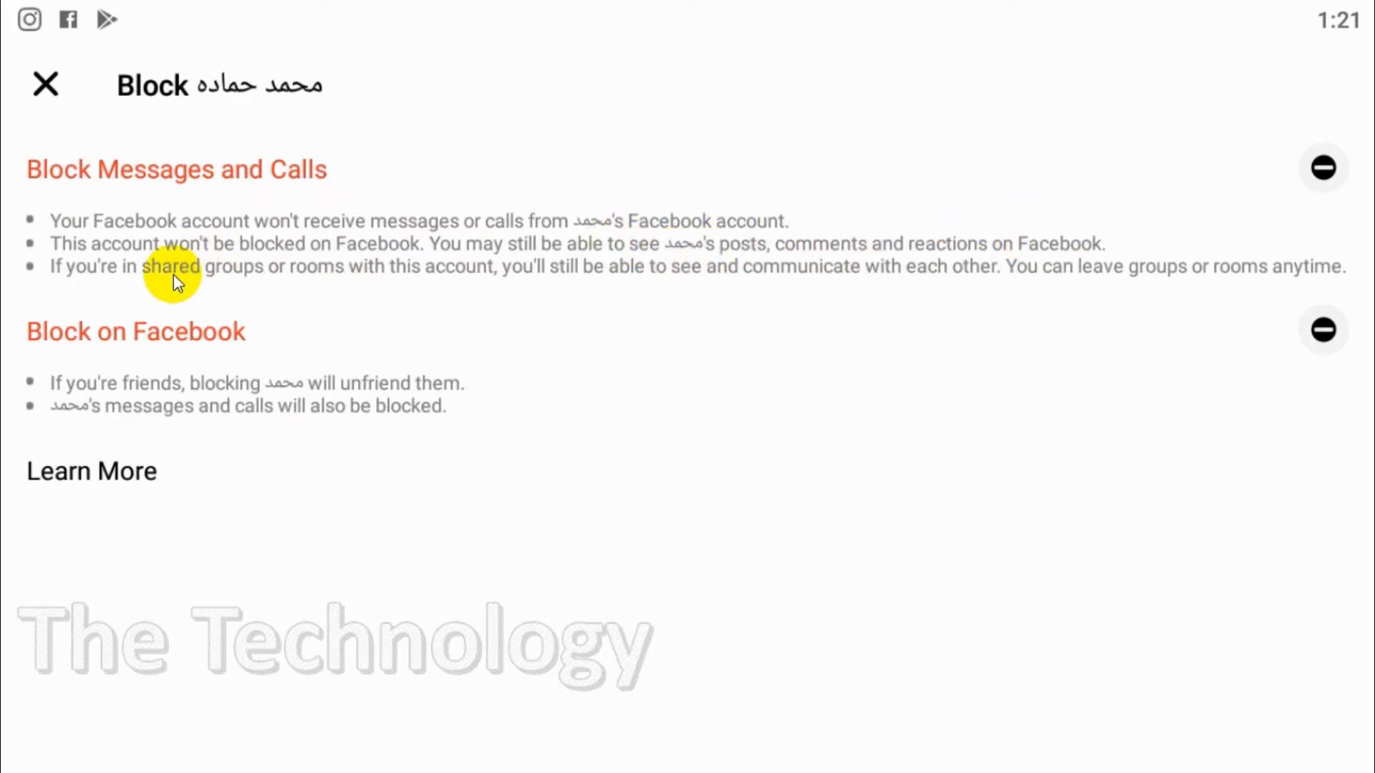
pyautogui.moveTo(470, 285)
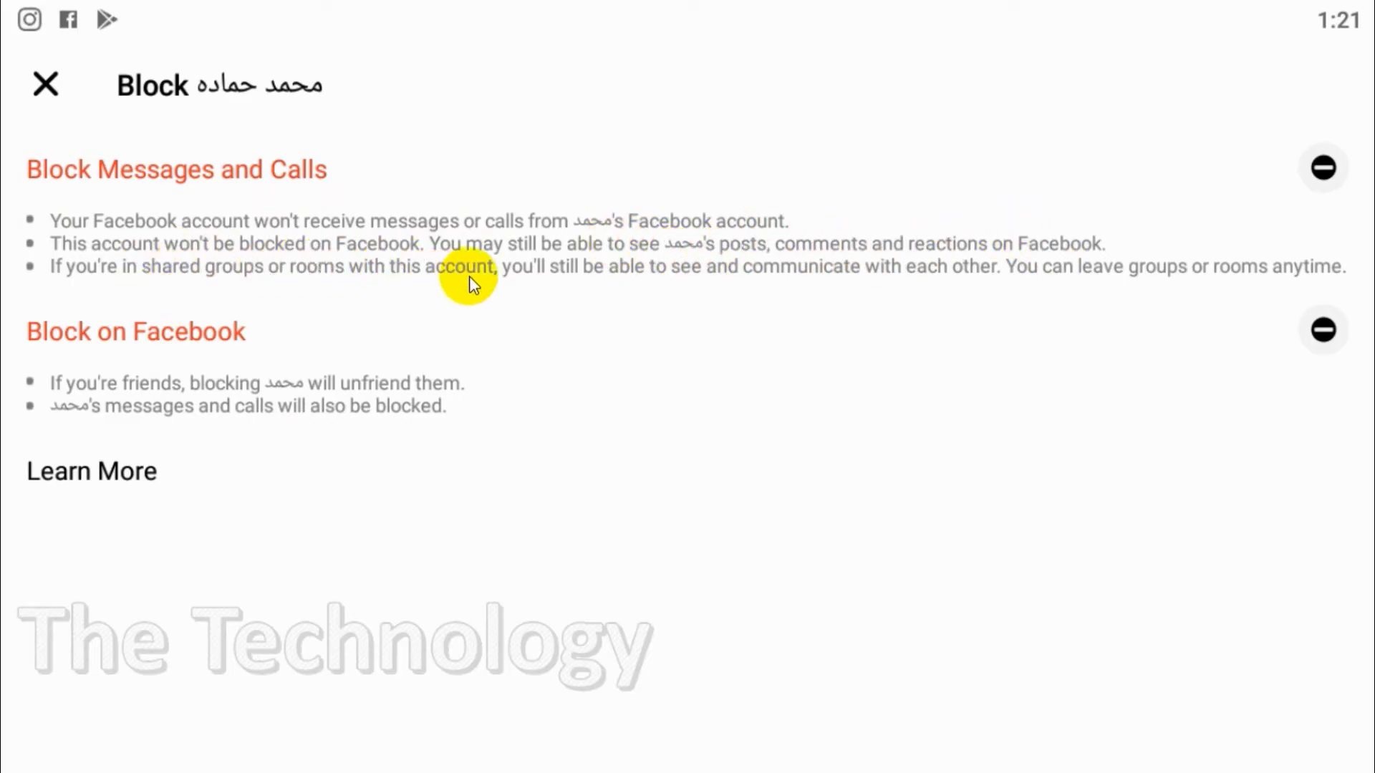
pyautogui.moveTo(1165, 282)
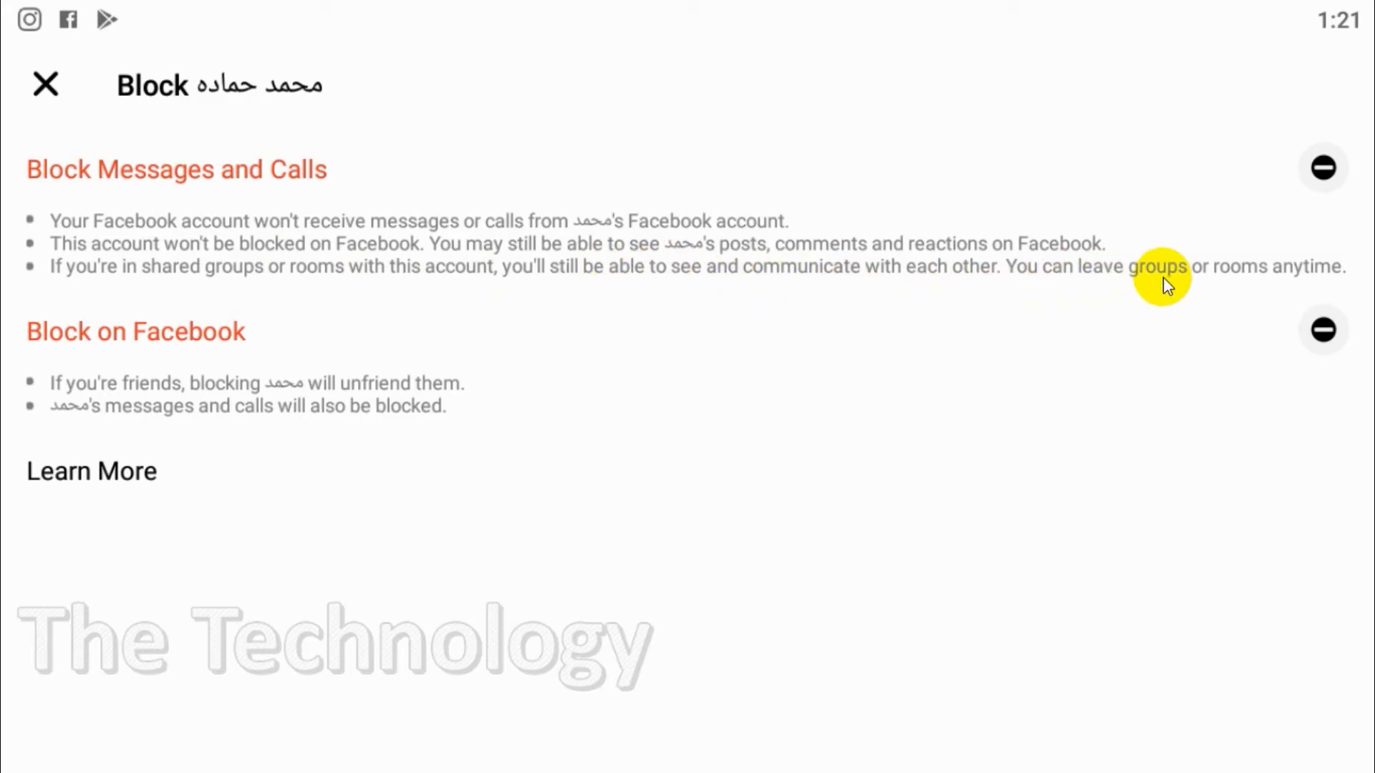
pyautogui.moveTo(72, 358)
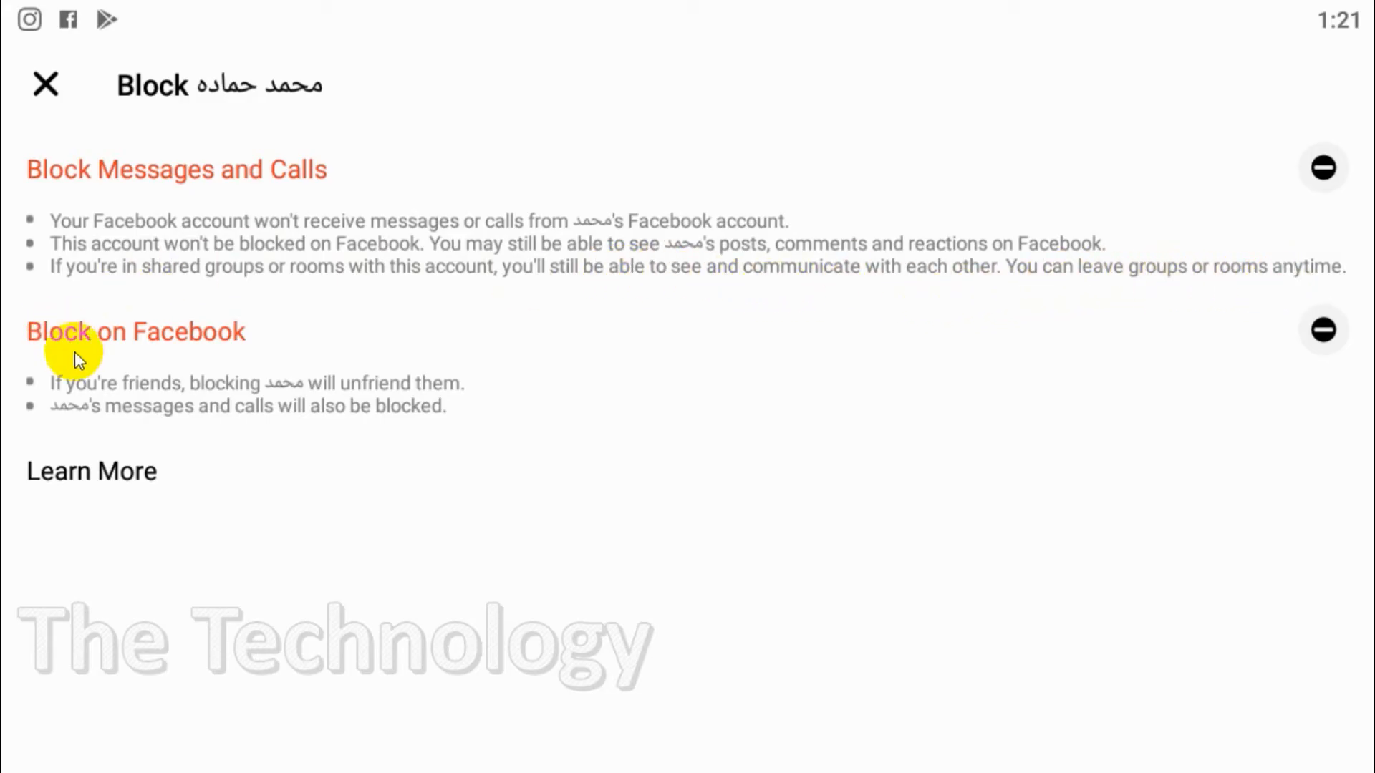
pyautogui.moveTo(177, 367)
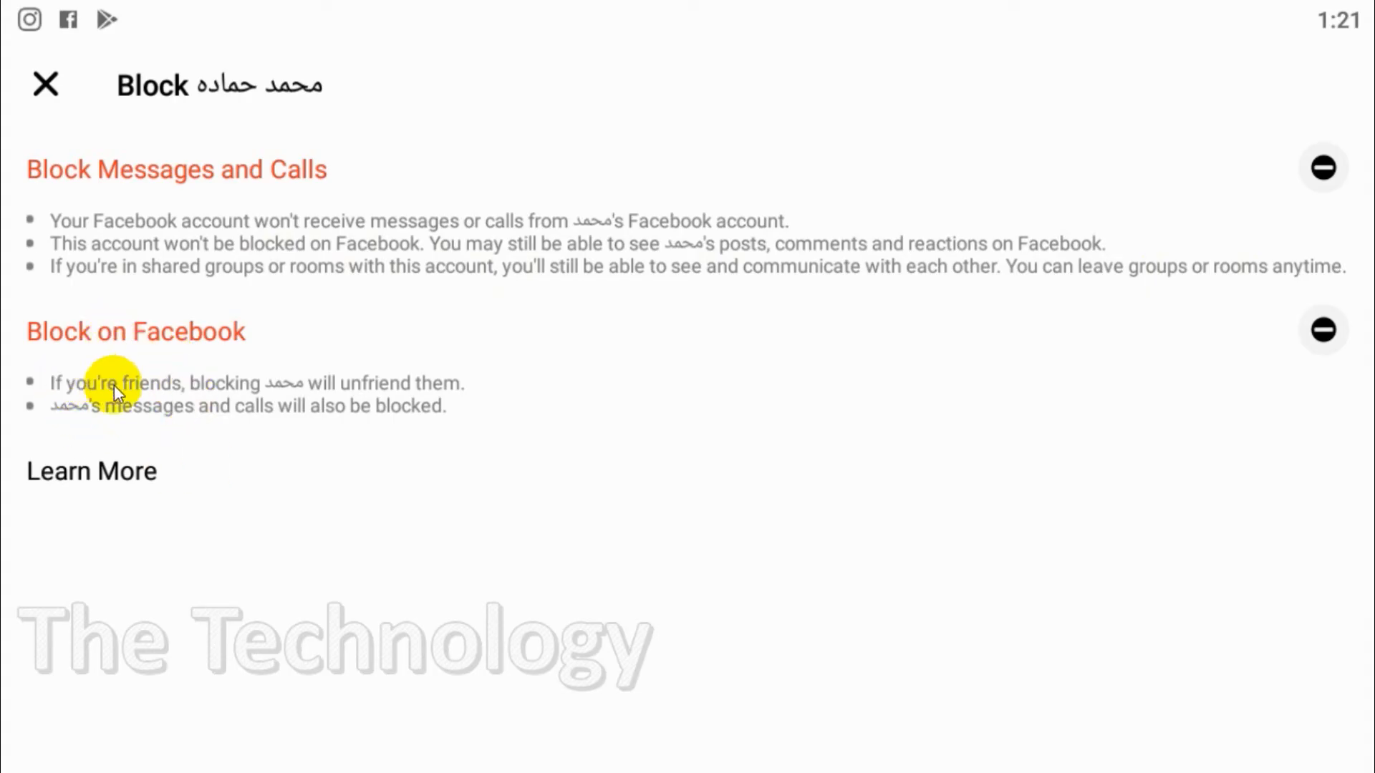
pyautogui.moveTo(290, 283)
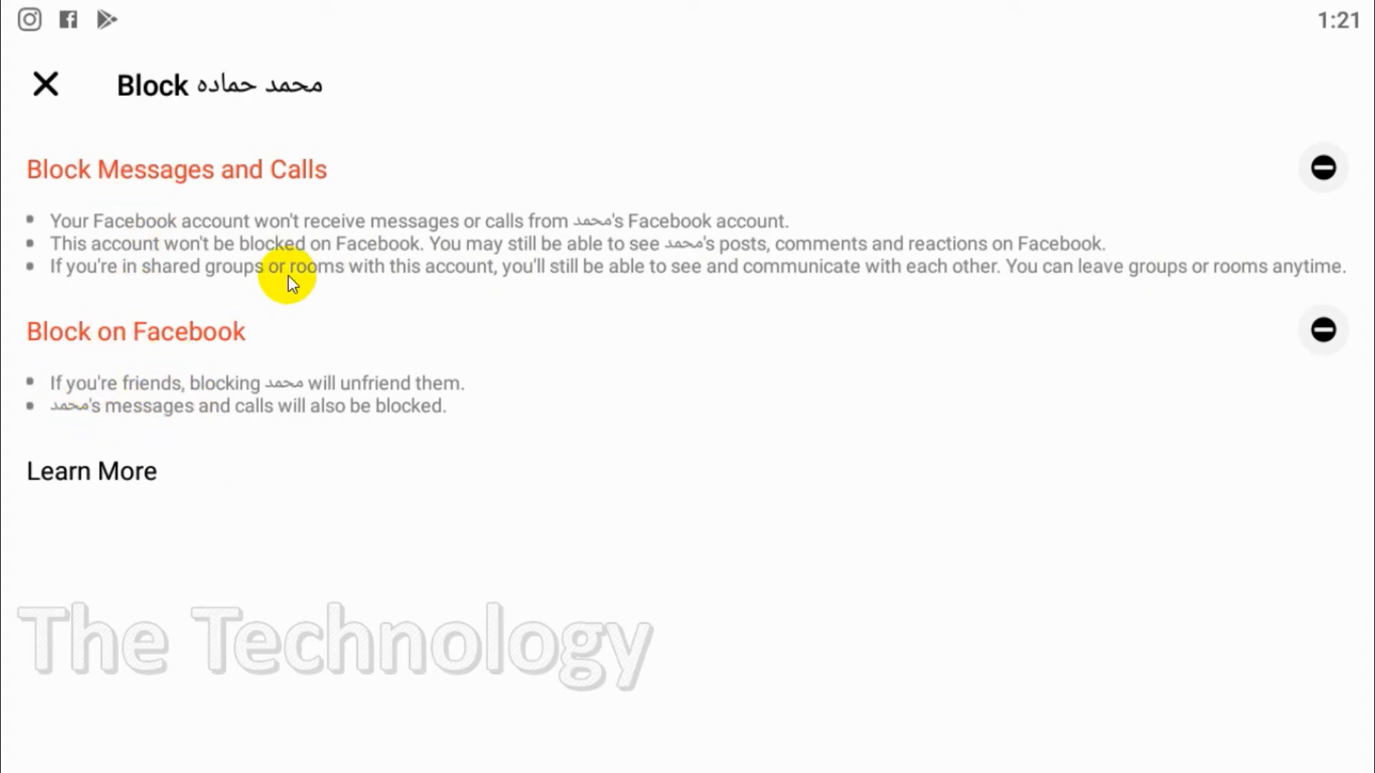
pyautogui.moveTo(68, 225)
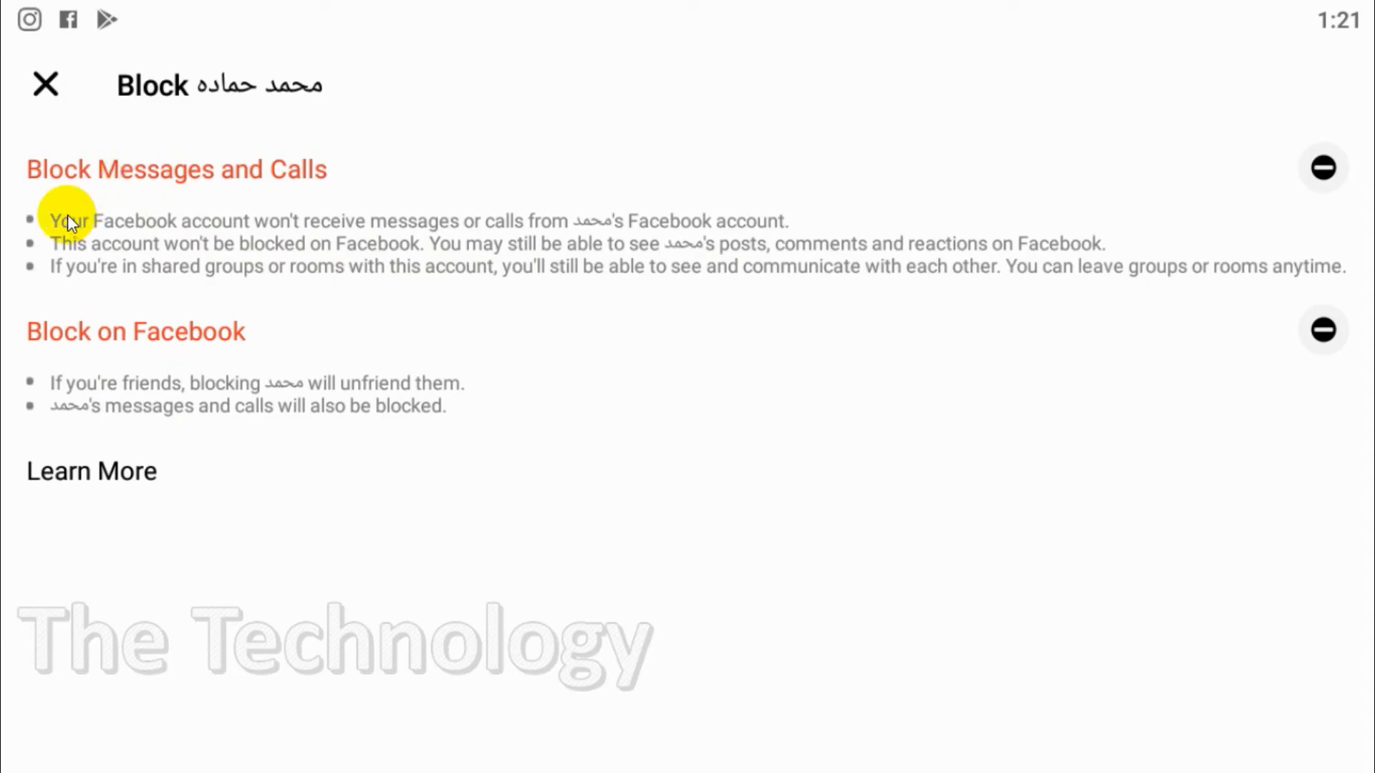
pyautogui.moveTo(171, 212)
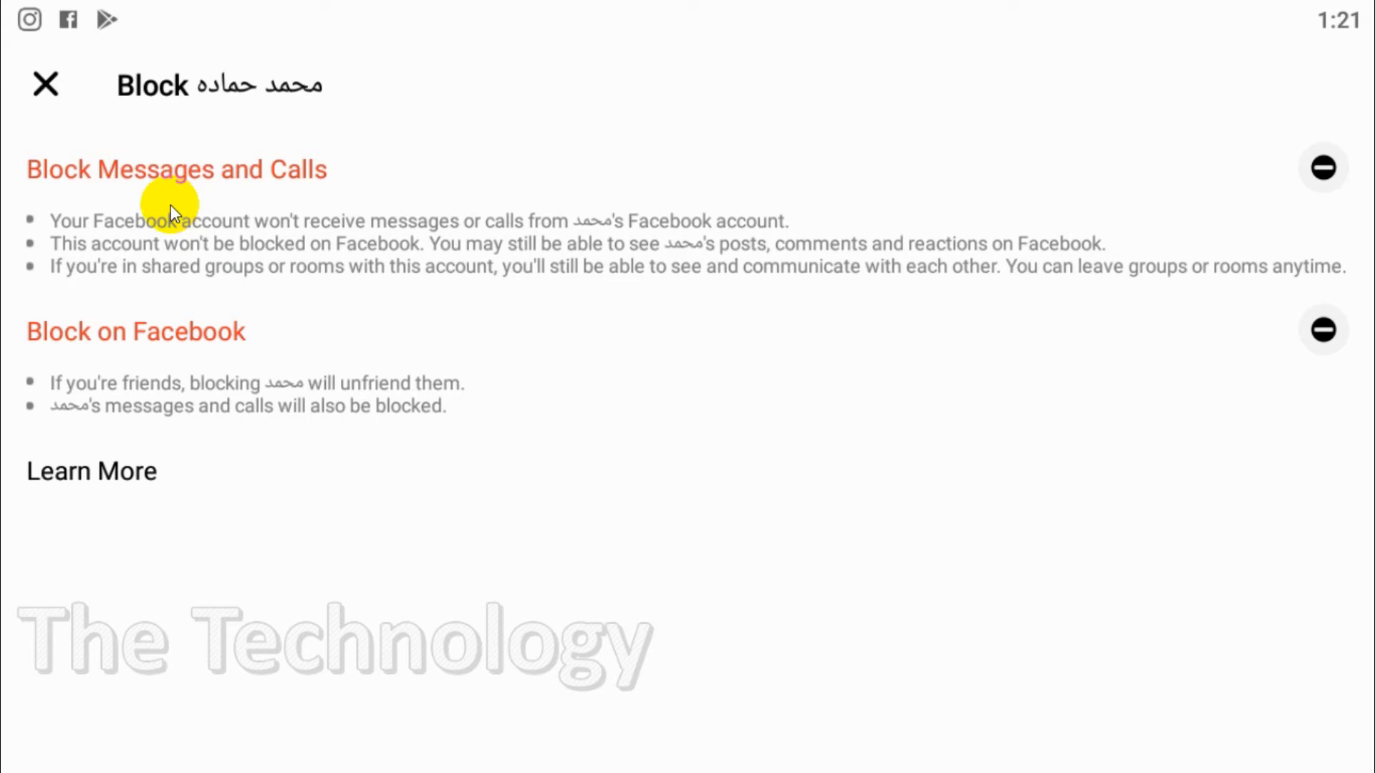
pyautogui.moveTo(1226, 210)
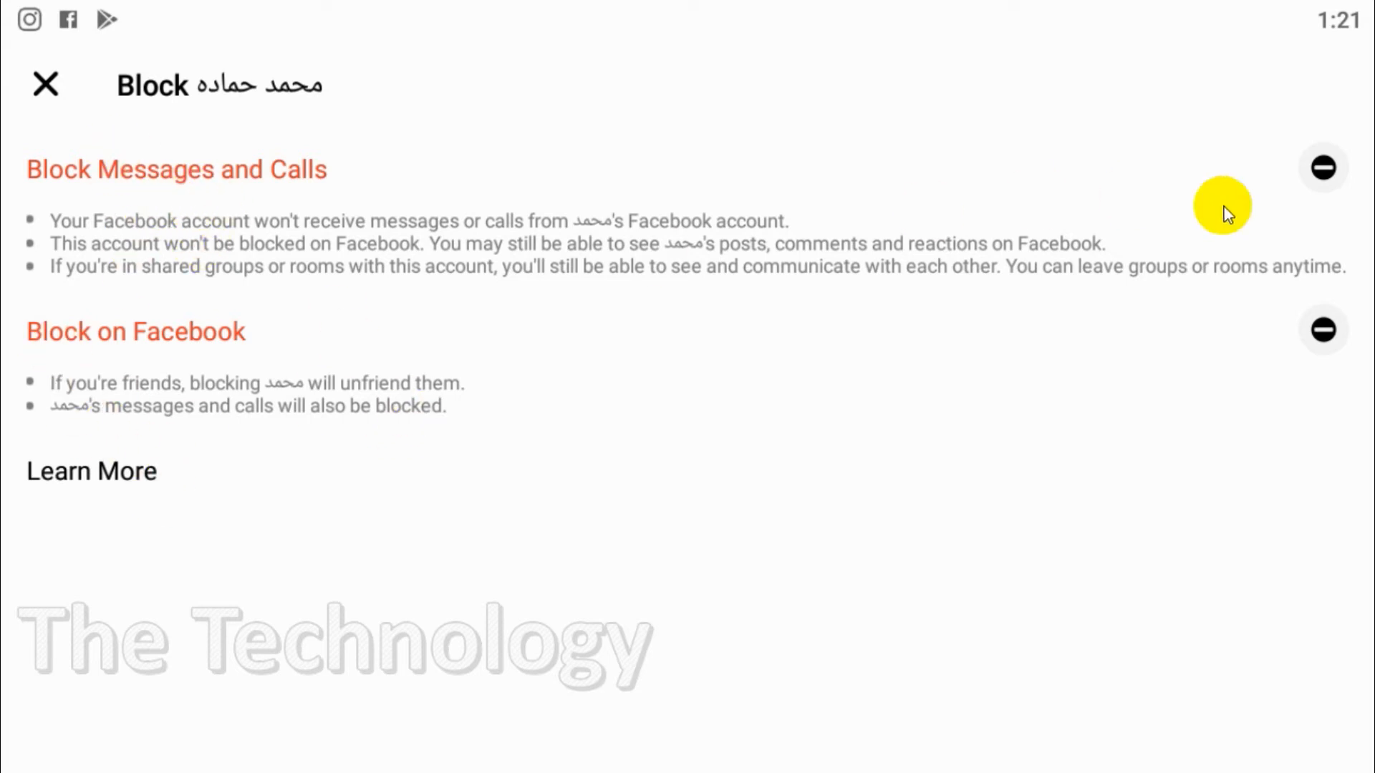
# - Confirm Block Messages and Calls for the contact and return to the chat with the blocked notice
pyautogui.click(1323, 167)
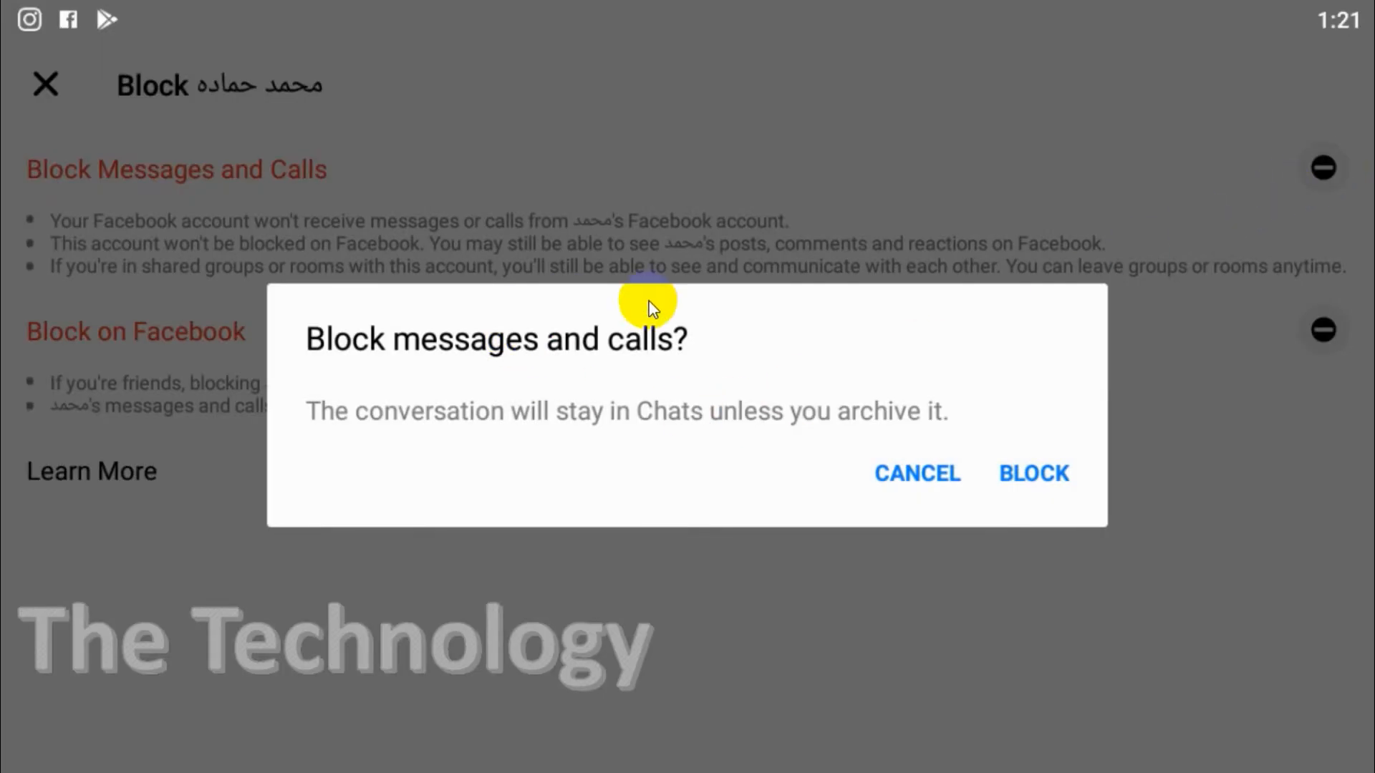
pyautogui.moveTo(564, 415)
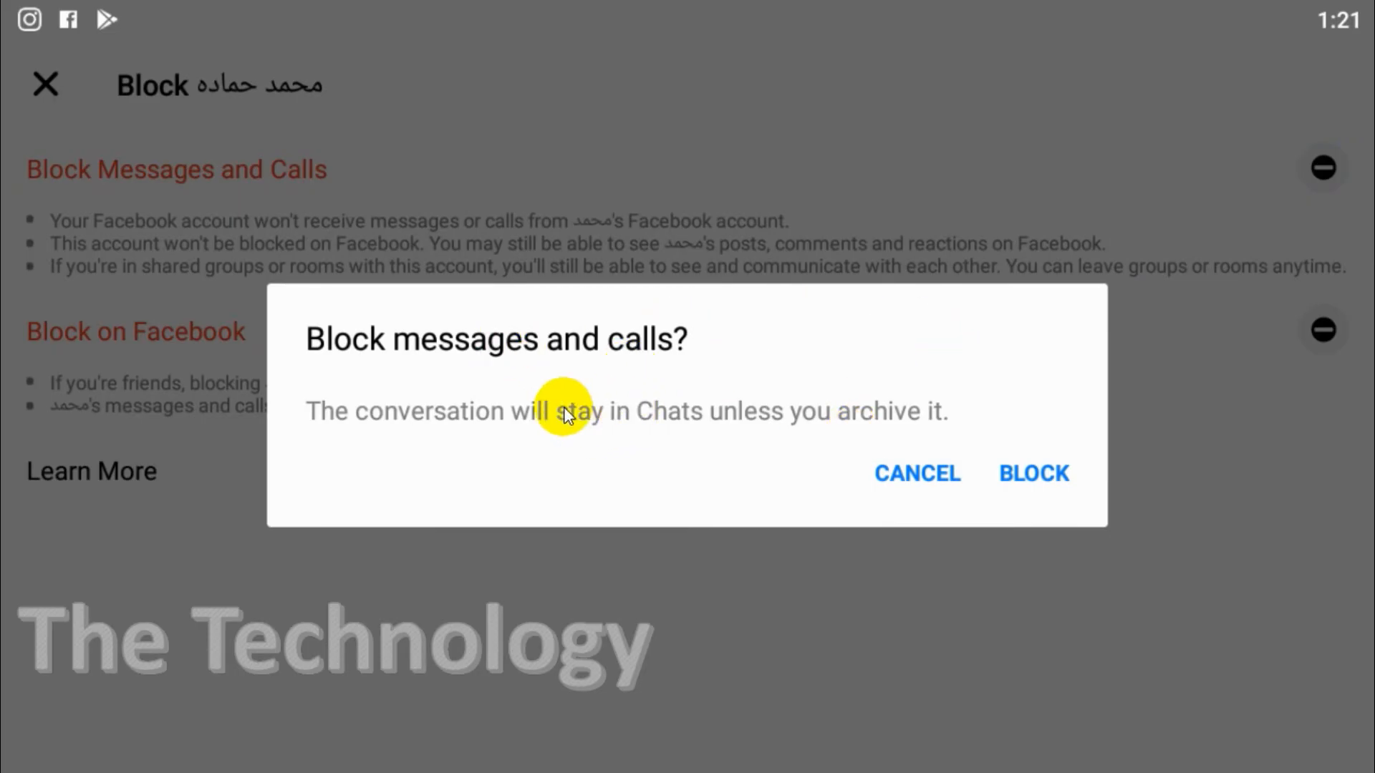
pyautogui.moveTo(889, 444)
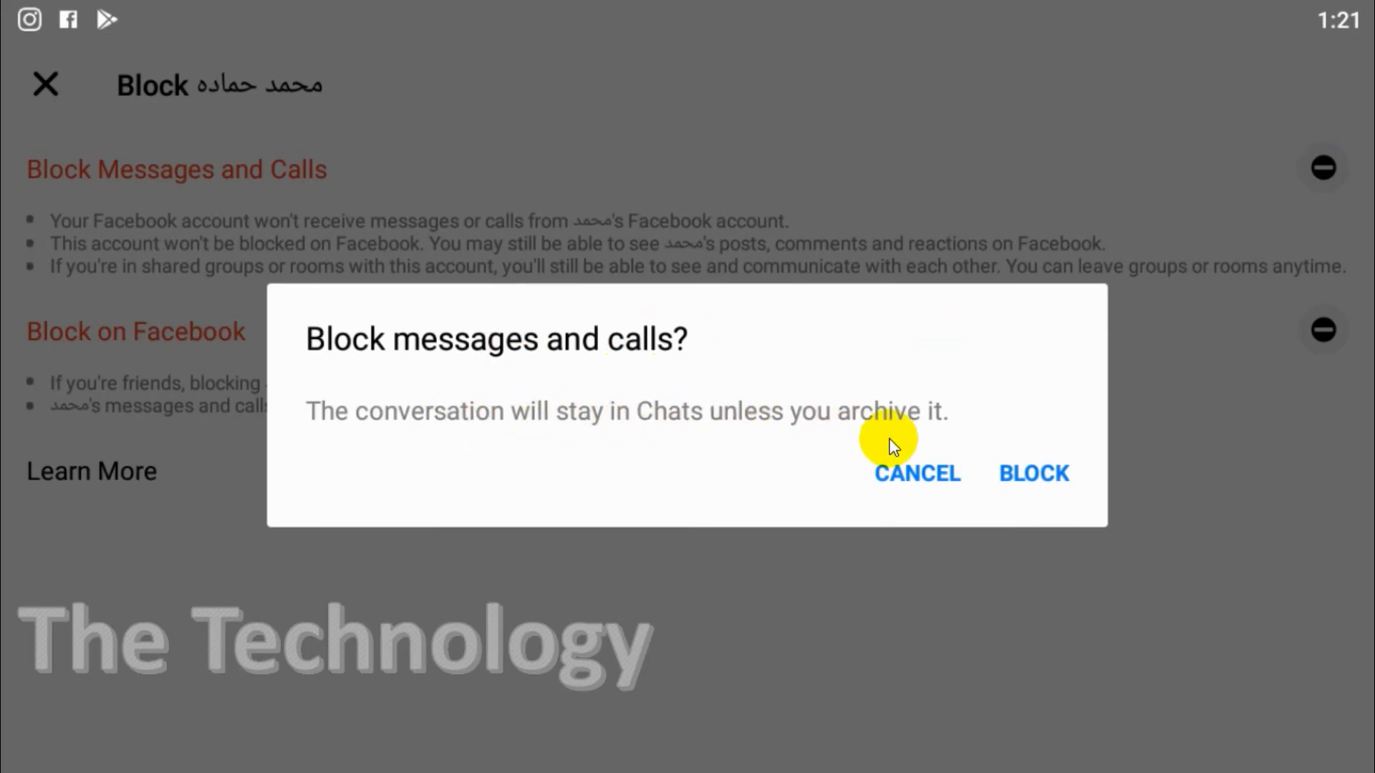
pyautogui.click(1034, 472)
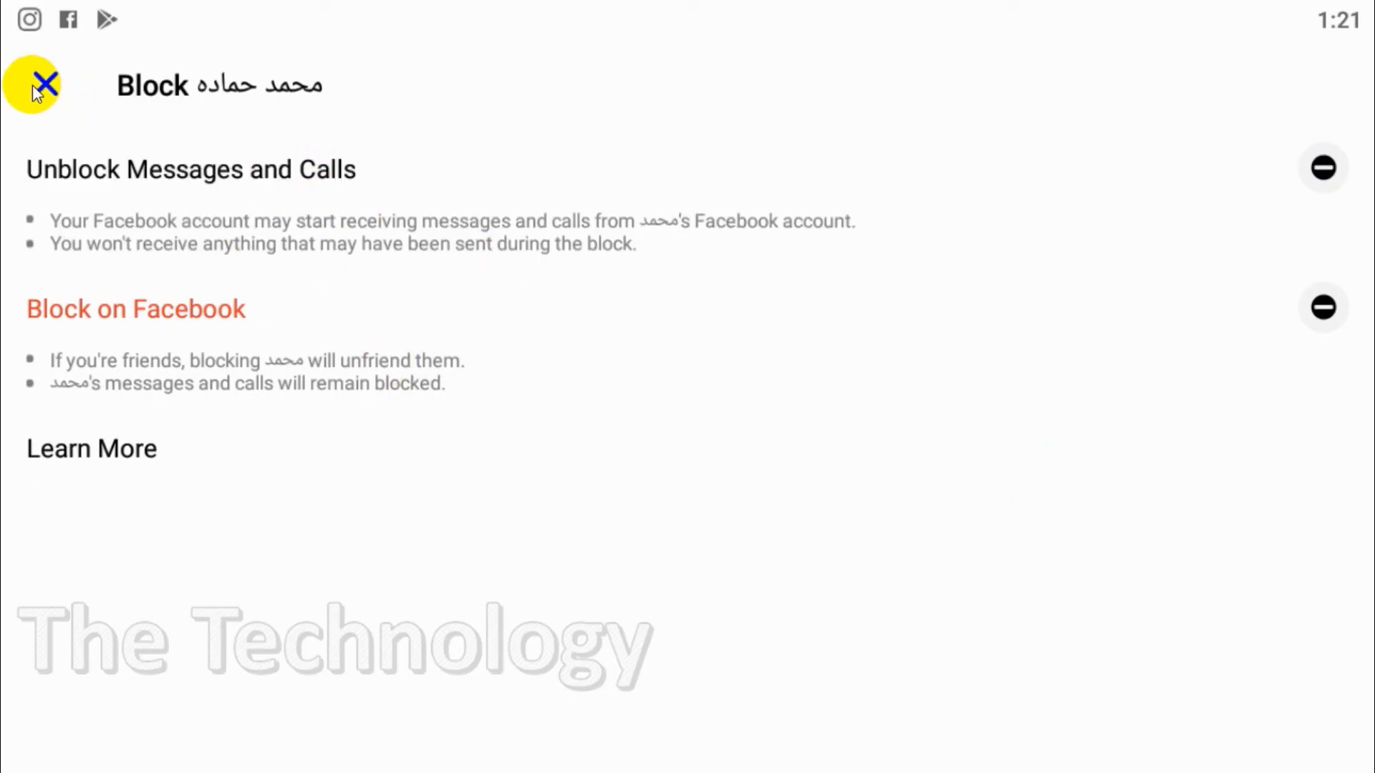
pyautogui.click(40, 88)
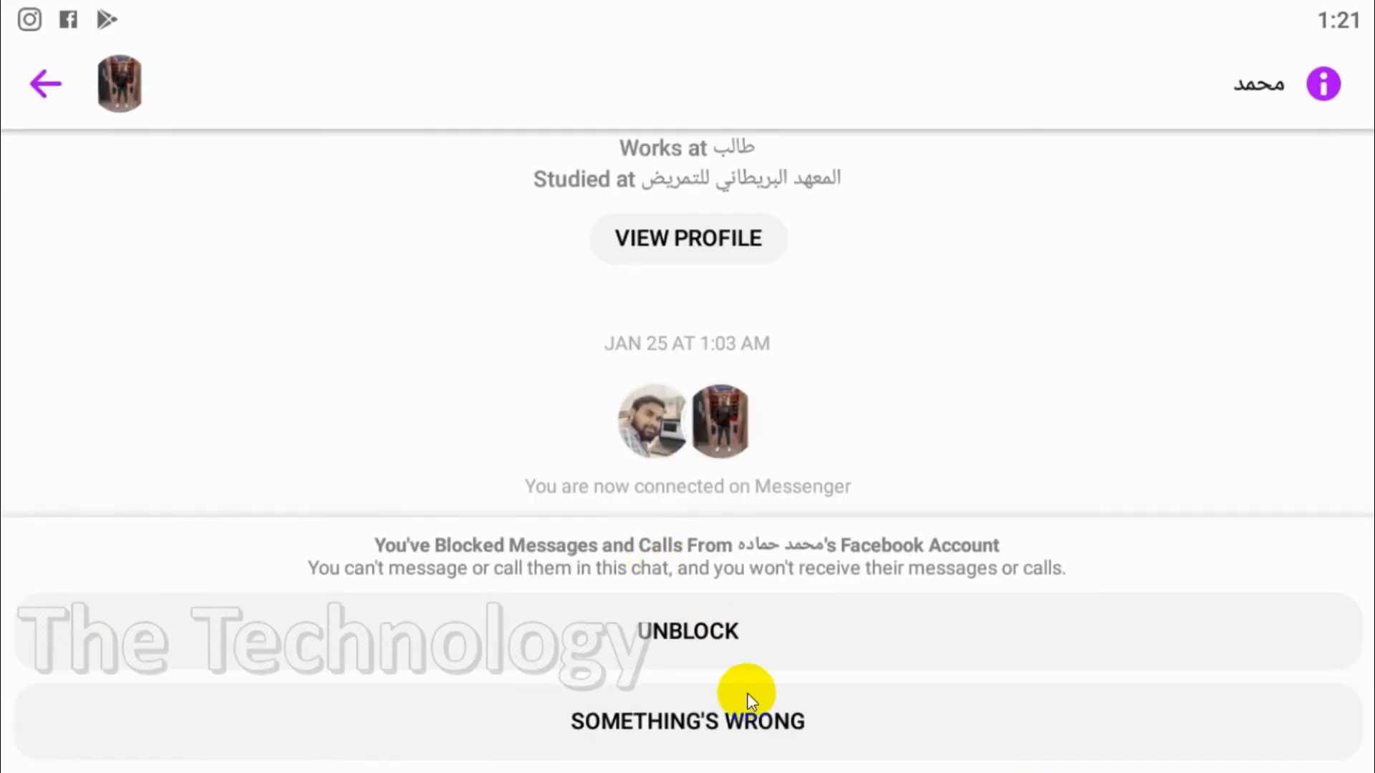
pyautogui.moveTo(670, 360)
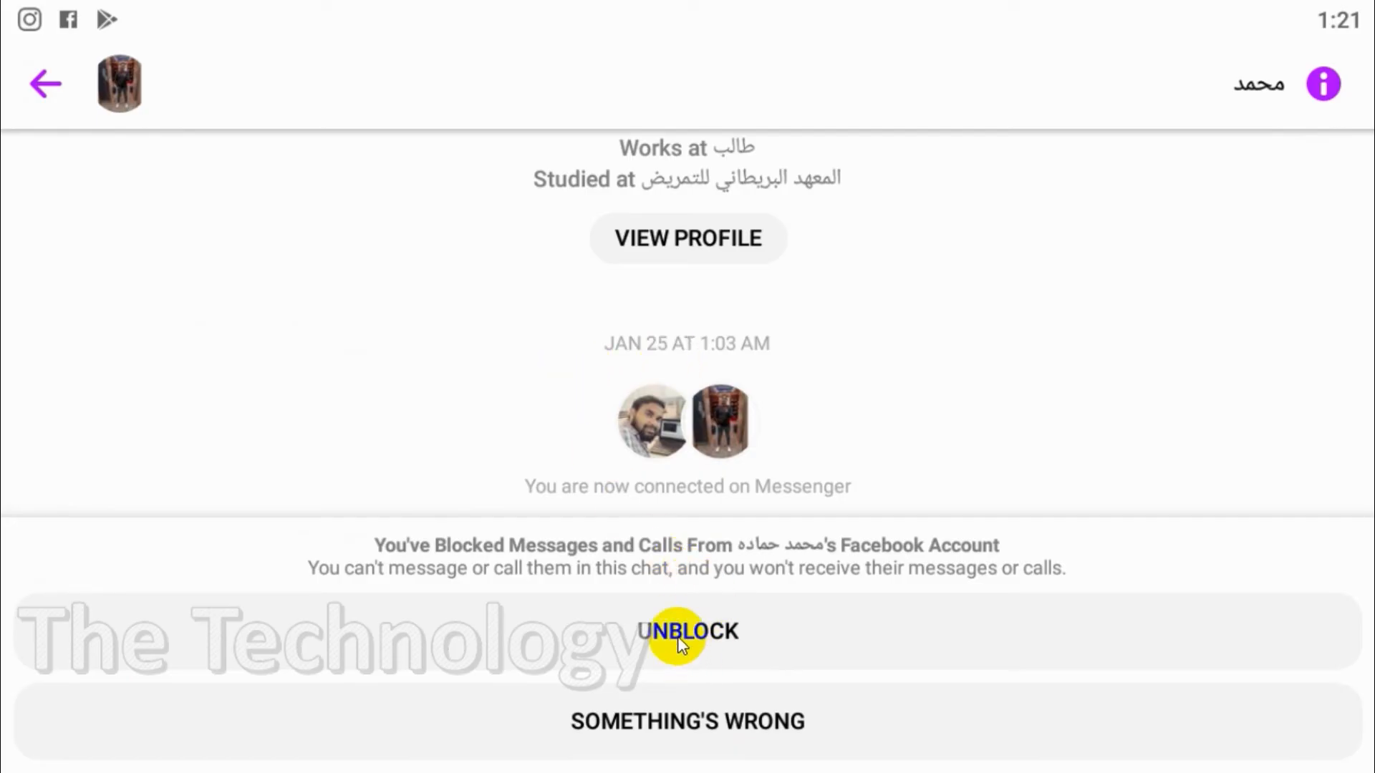
pyautogui.moveTo(649, 727)
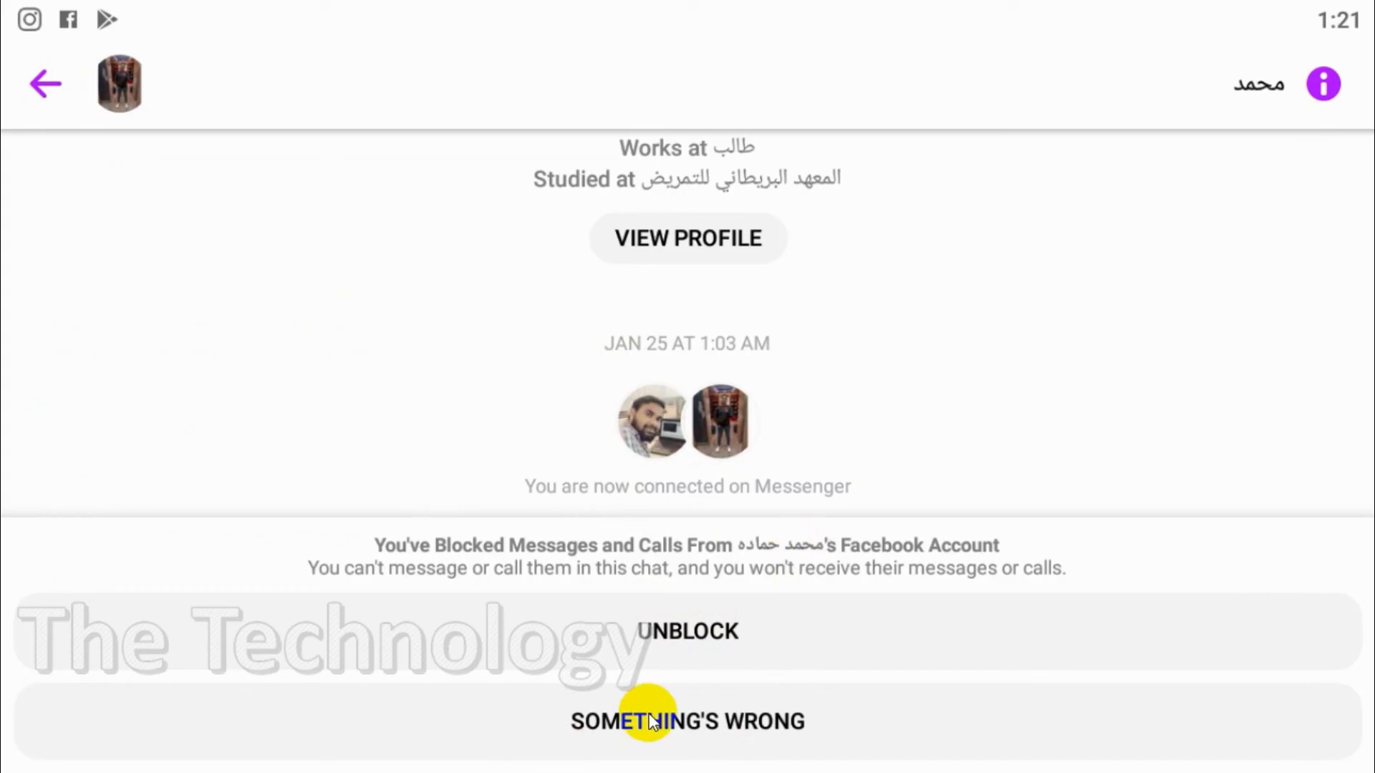
pyautogui.moveTo(714, 524)
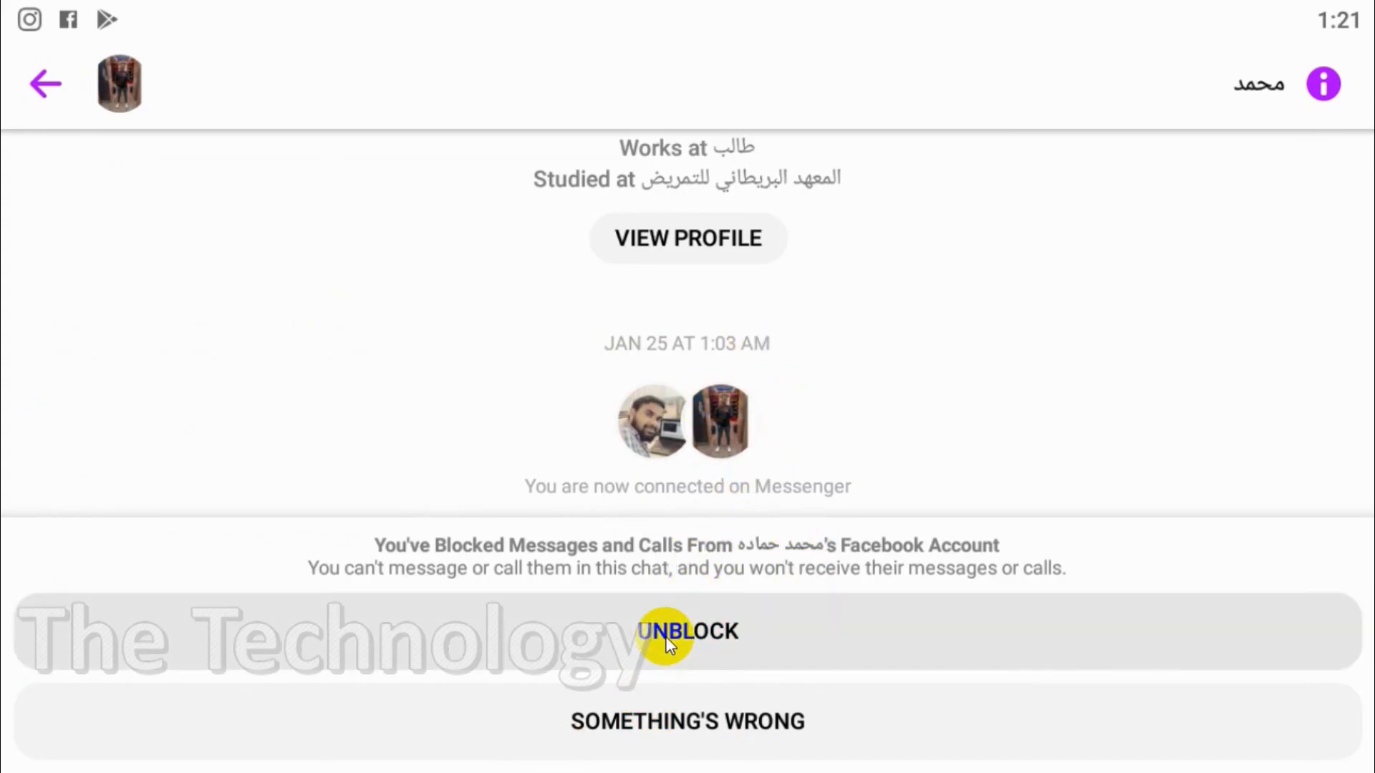
# - Use UNBLOCK from the chat to restore the contact's messages and calls
pyautogui.click(688, 633)
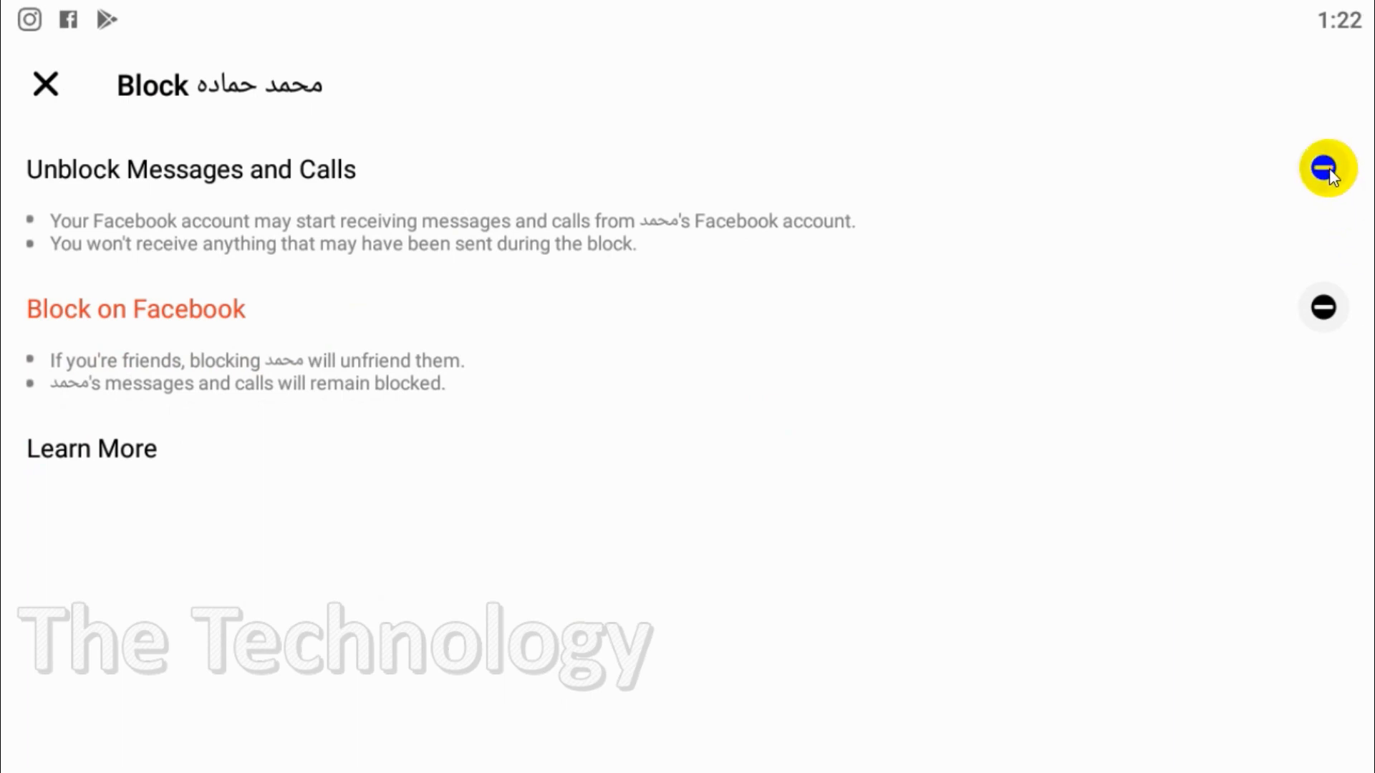
pyautogui.click(1324, 166)
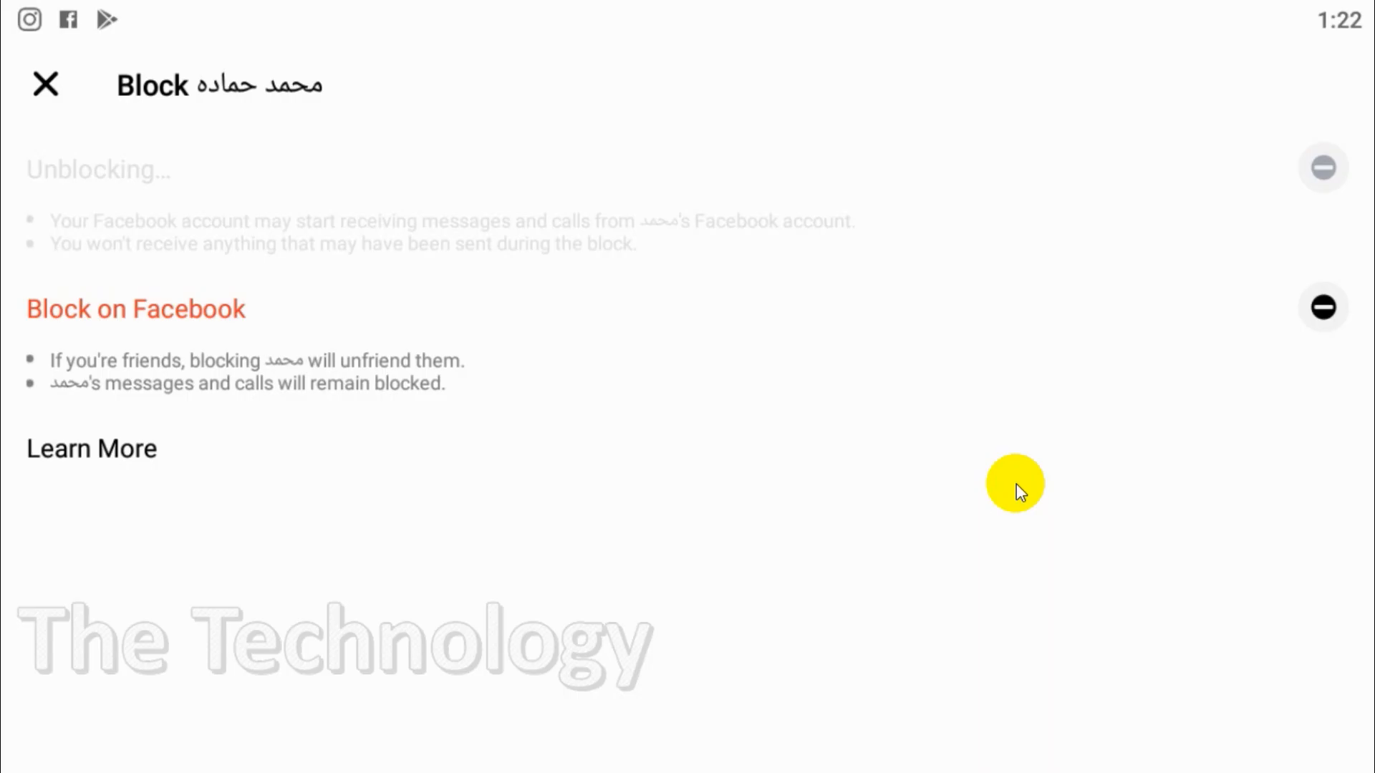